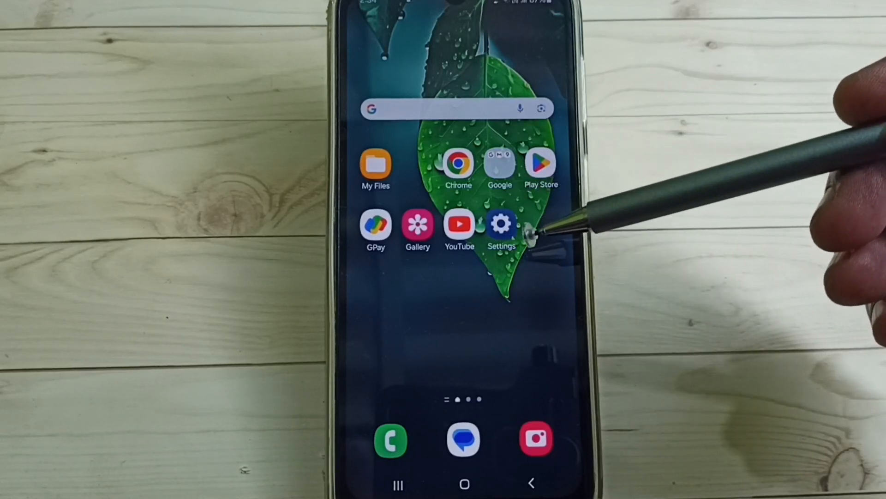
{"action": "mouse_move", "coordinate": [529, 232]}
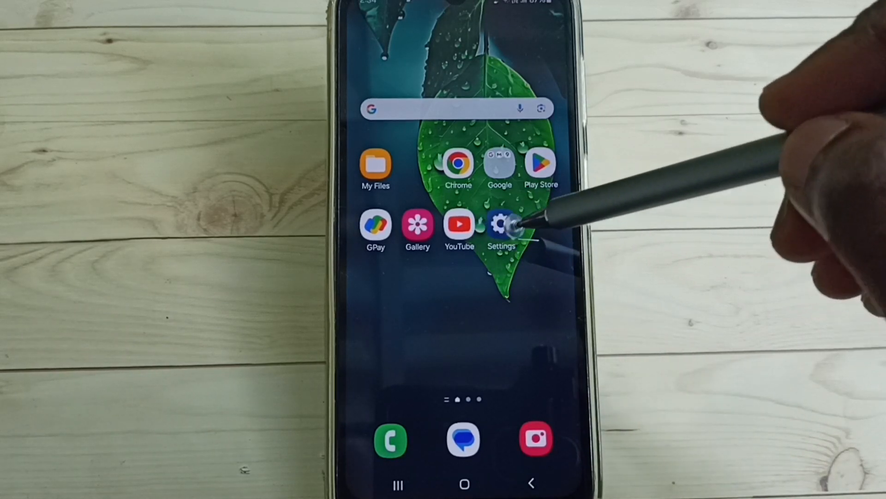
- Open Settings from the home screen and go to Connections
{"action": "left_click", "coordinate": [501, 226]}
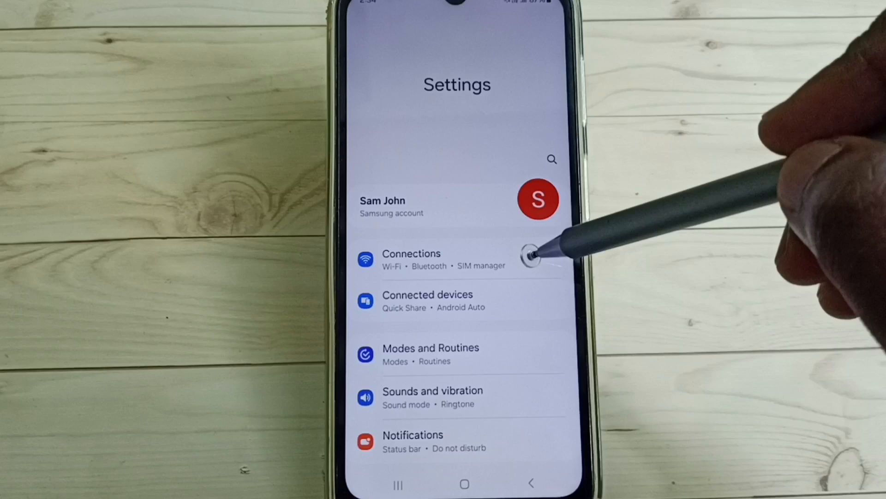
{"action": "left_click", "coordinate": [411, 259]}
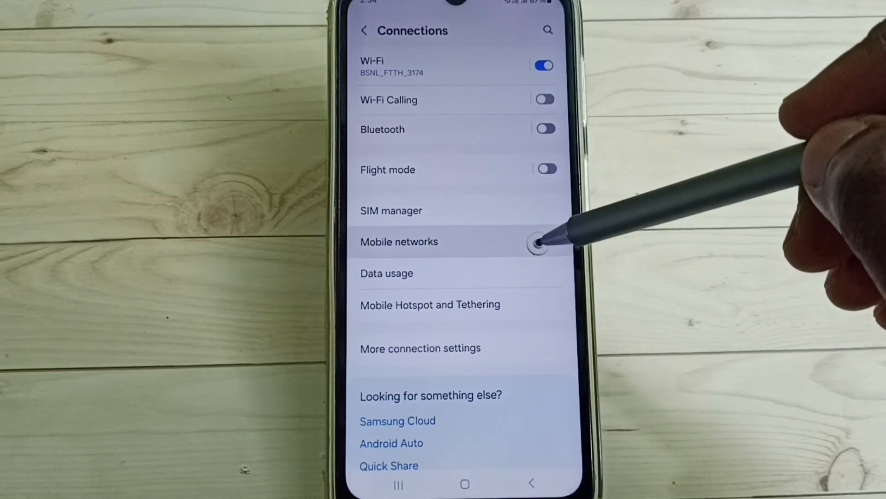
- Open Mobile networks, showing network mode 5G/LTE/3G/2G auto connect
{"action": "left_click", "coordinate": [399, 241]}
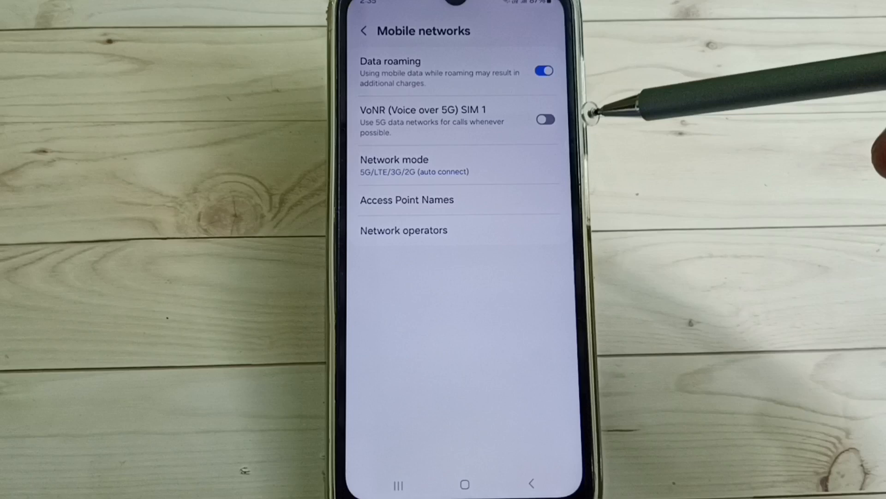
{"action": "mouse_move", "coordinate": [556, 164]}
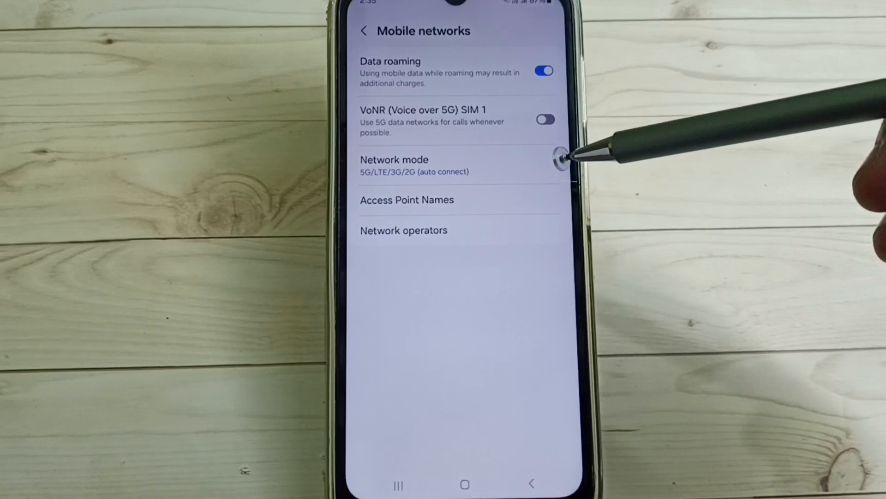
{"action": "mouse_move", "coordinate": [537, 170]}
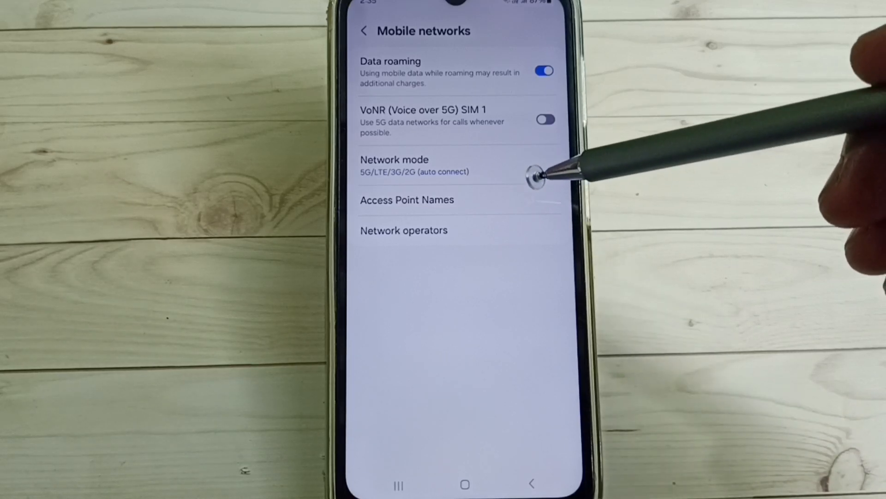
{"action": "mouse_move", "coordinate": [534, 178]}
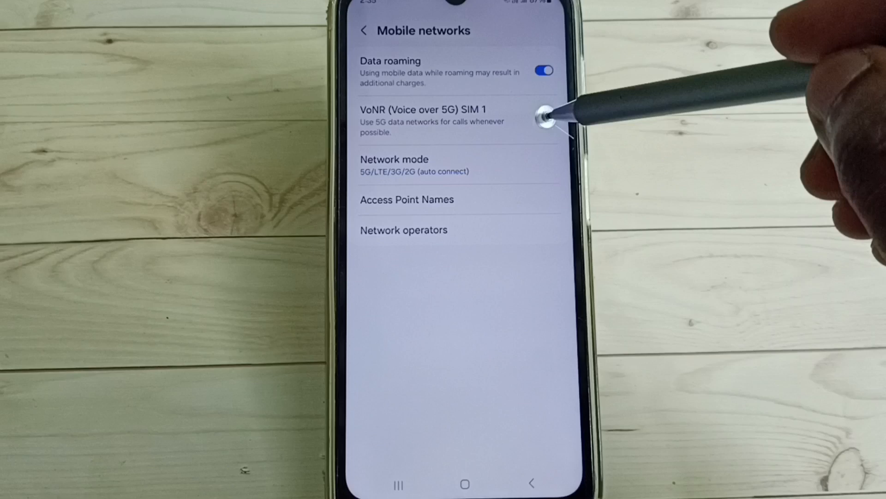
- Switch the VoNR (Voice over 5G) SIM 1 toggle on and confirm it stays on
{"action": "left_click", "coordinate": [543, 119]}
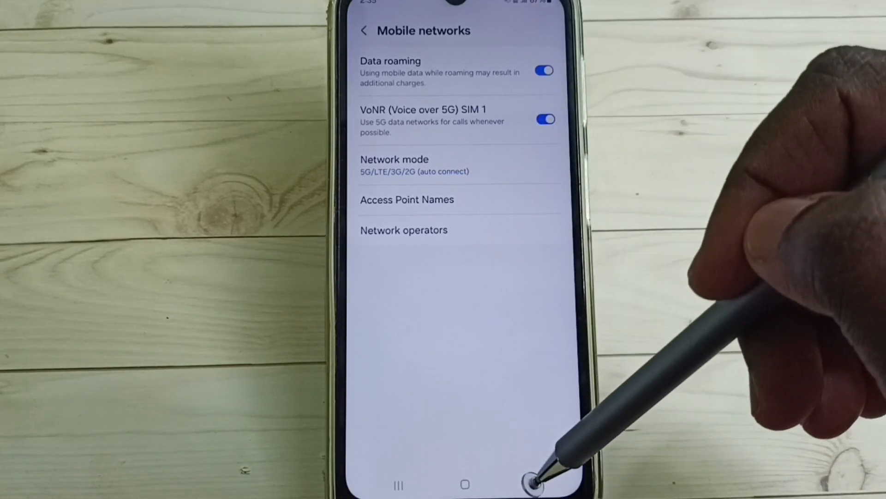
{"action": "left_click", "coordinate": [365, 31]}
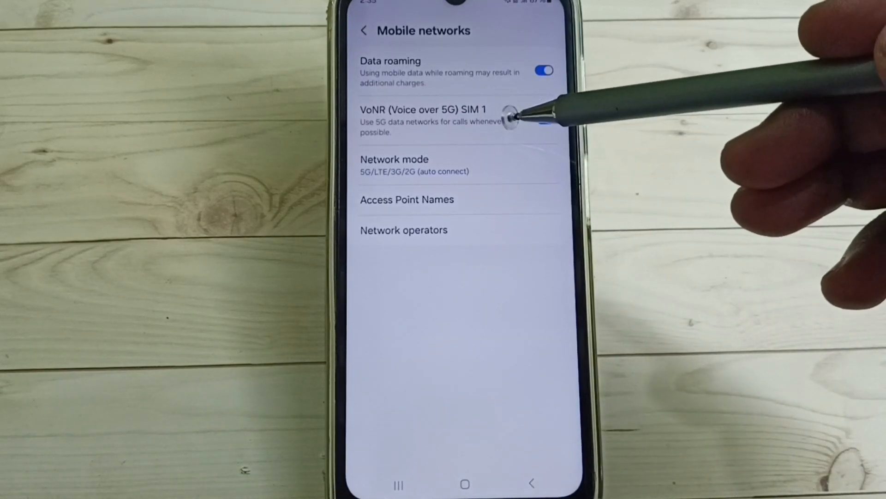
{"action": "left_click", "coordinate": [544, 119]}
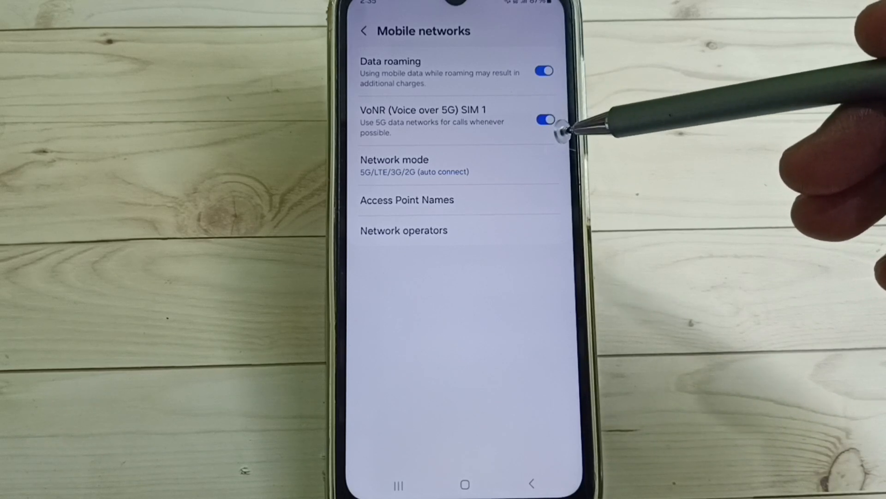